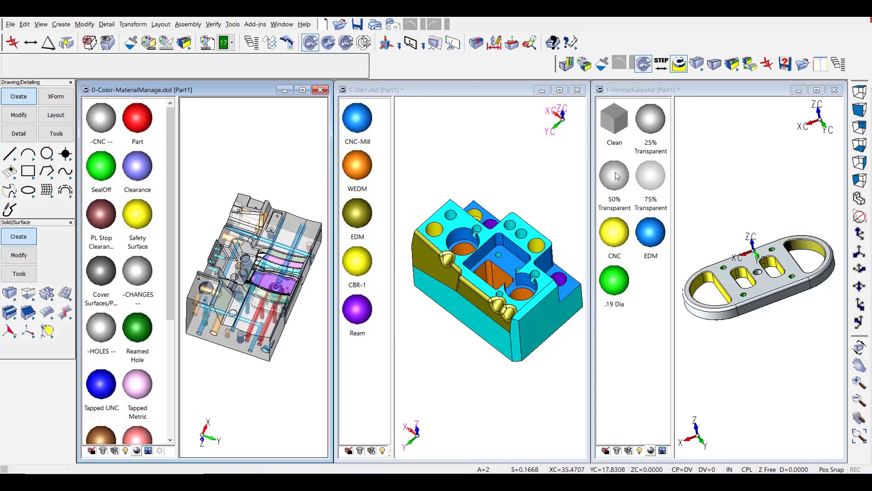
{"action": "mouse_move", "coordinate": [462, 145]}
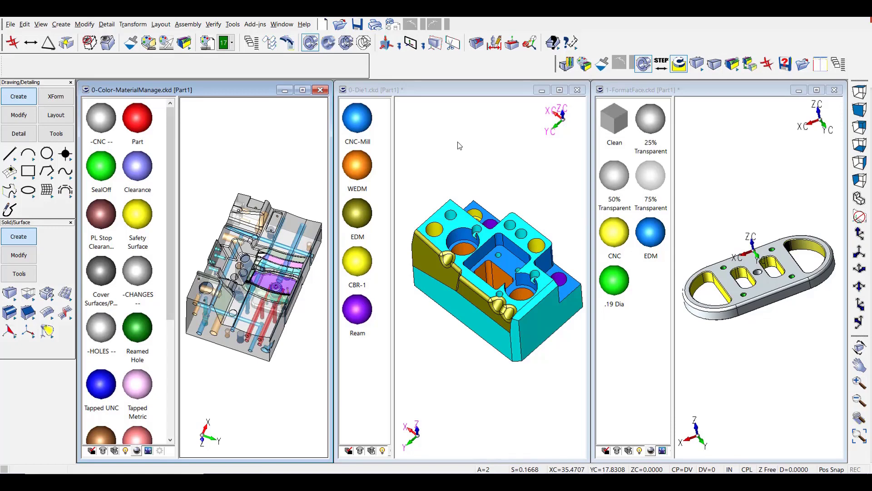
{"action": "mouse_move", "coordinate": [368, 138]}
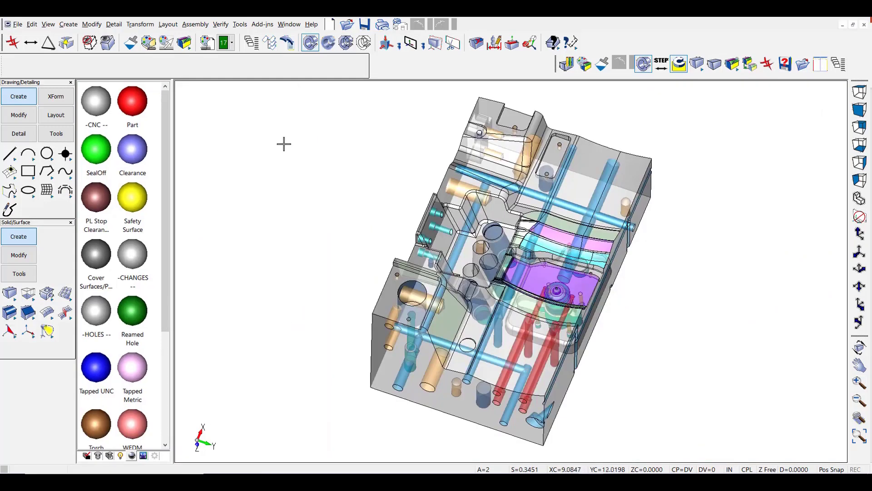
{"action": "mouse_move", "coordinate": [181, 177]}
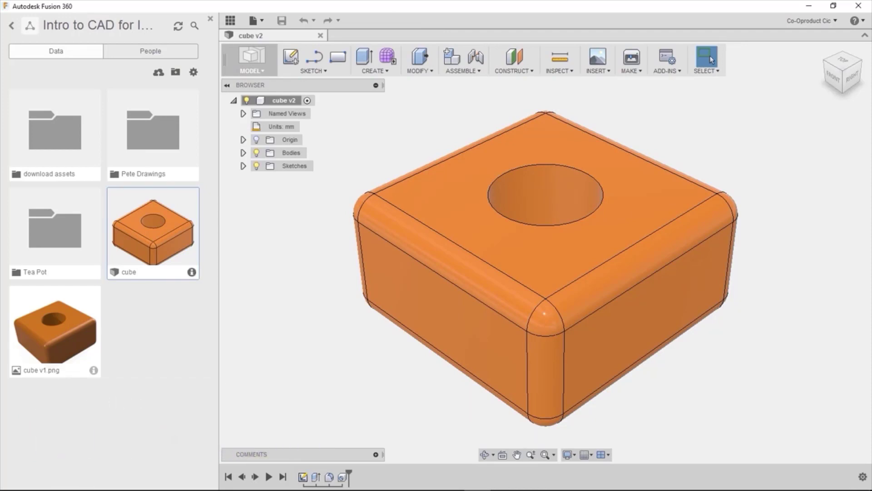
{"action": "mouse_move", "coordinate": [158, 72]}
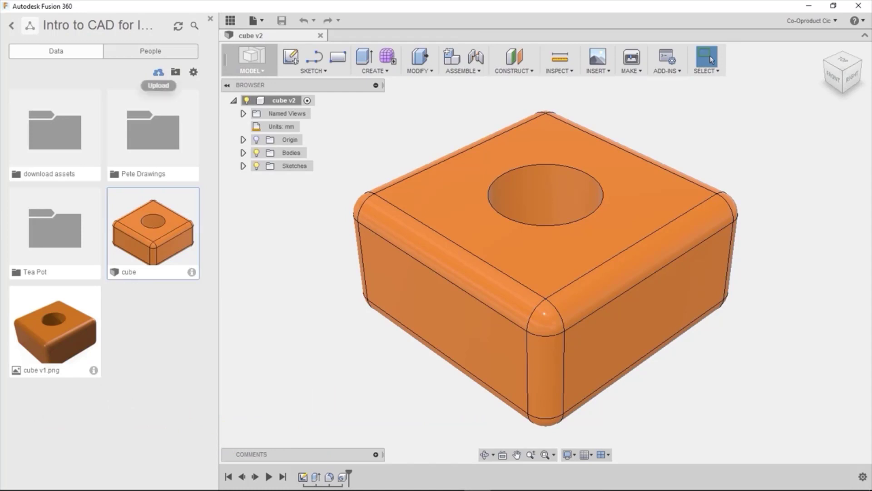
Review the project members in the People list, then hide the data panel
{"action": "left_click", "coordinate": [151, 50]}
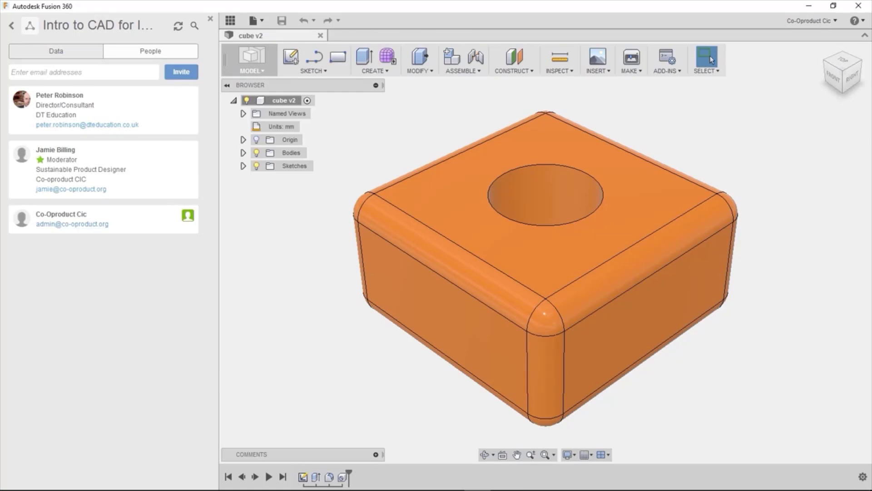
{"action": "left_click", "coordinate": [54, 51]}
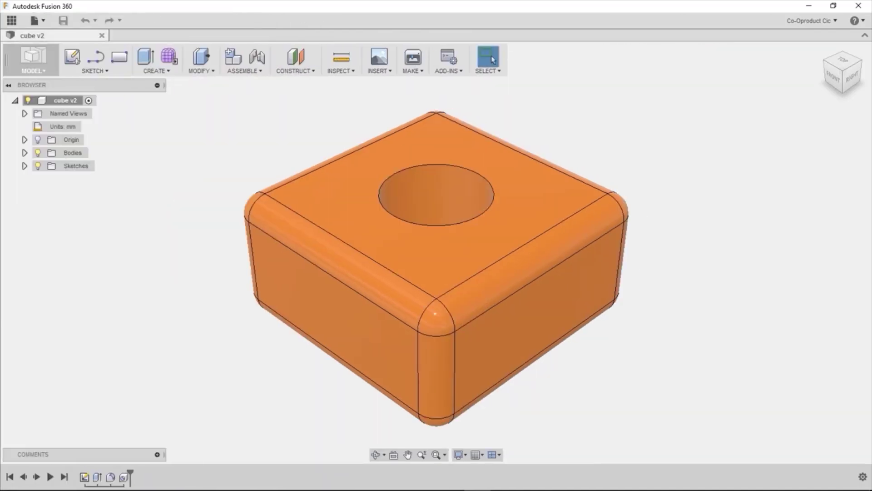
{"action": "left_click", "coordinate": [34, 20]}
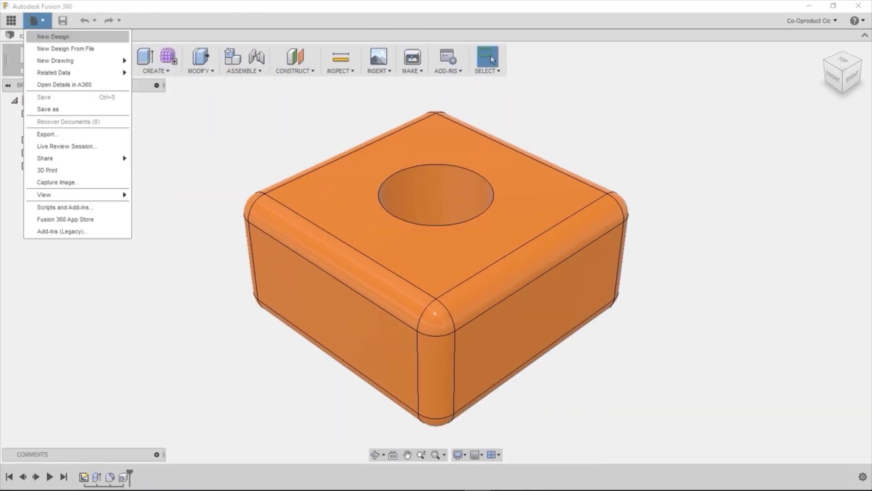
{"action": "mouse_move", "coordinate": [45, 158]}
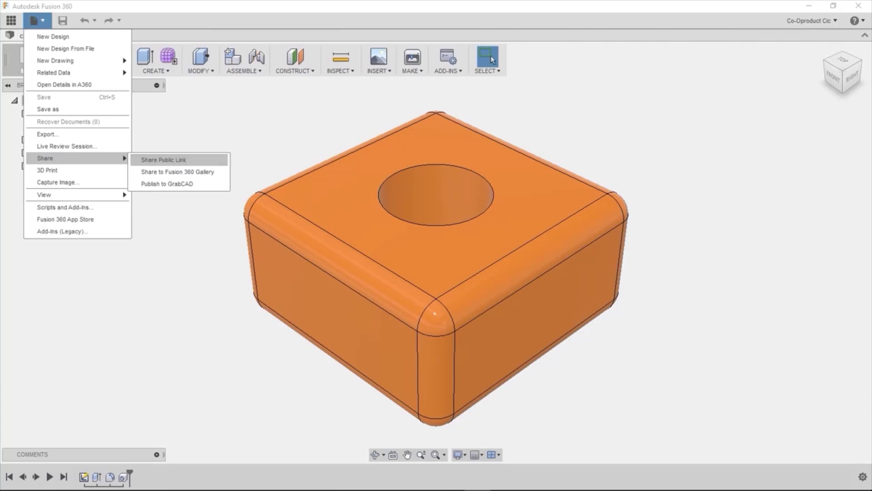
{"action": "mouse_move", "coordinate": [165, 183]}
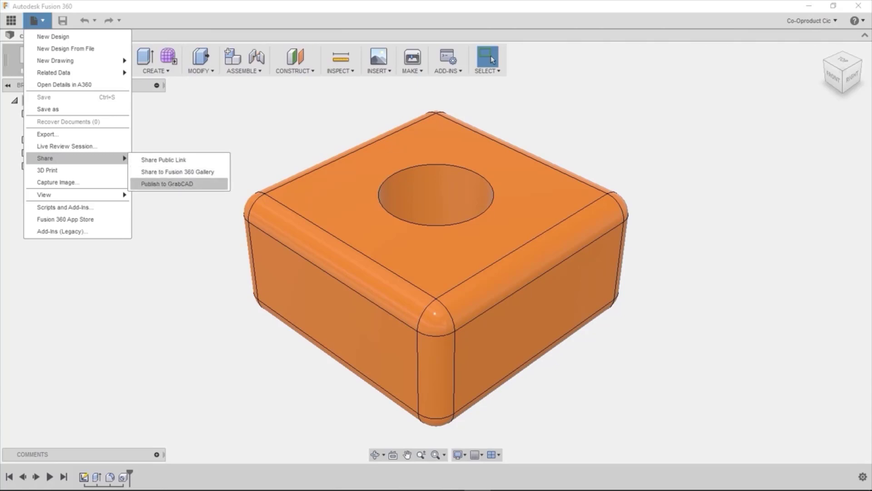
{"action": "mouse_move", "coordinate": [178, 172]}
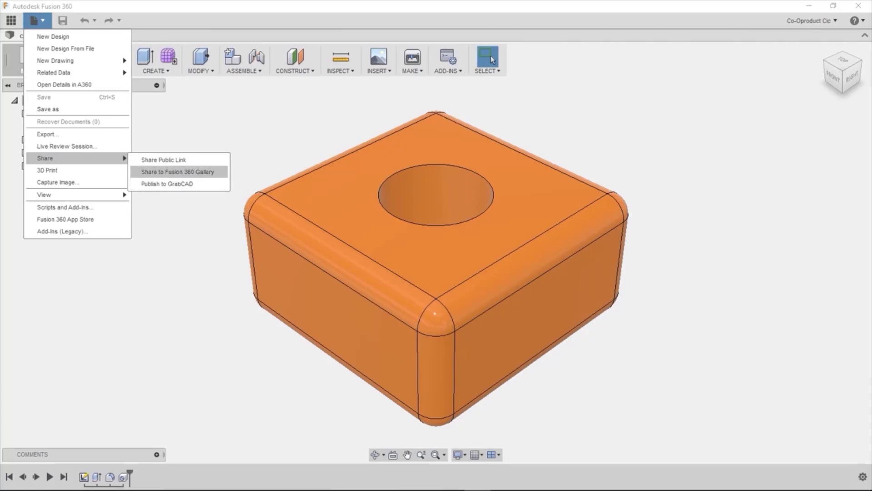
{"action": "mouse_move", "coordinate": [161, 159]}
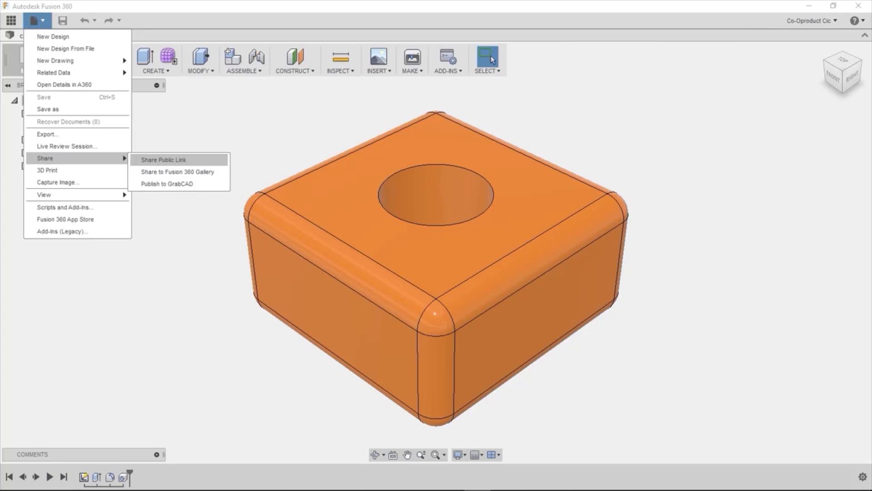
{"action": "key", "text": "Escape"}
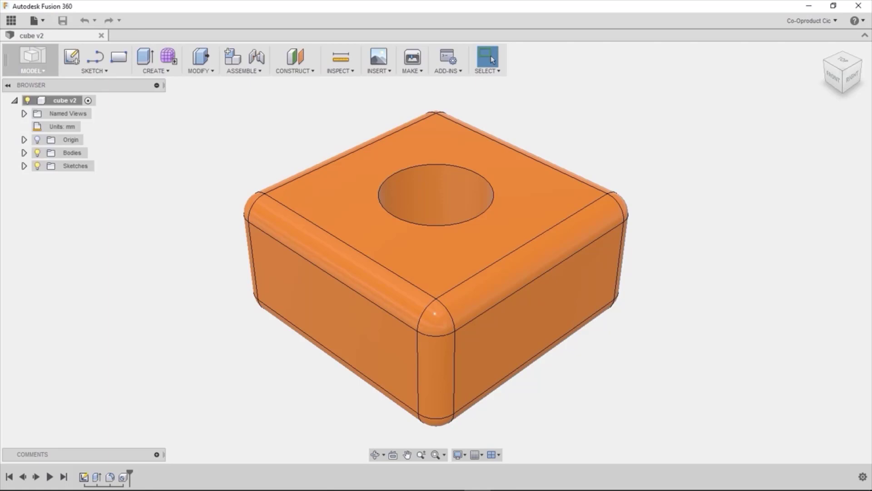
Show the data panel again and open the cube design's A360 details page
{"action": "left_click", "coordinate": [14, 22]}
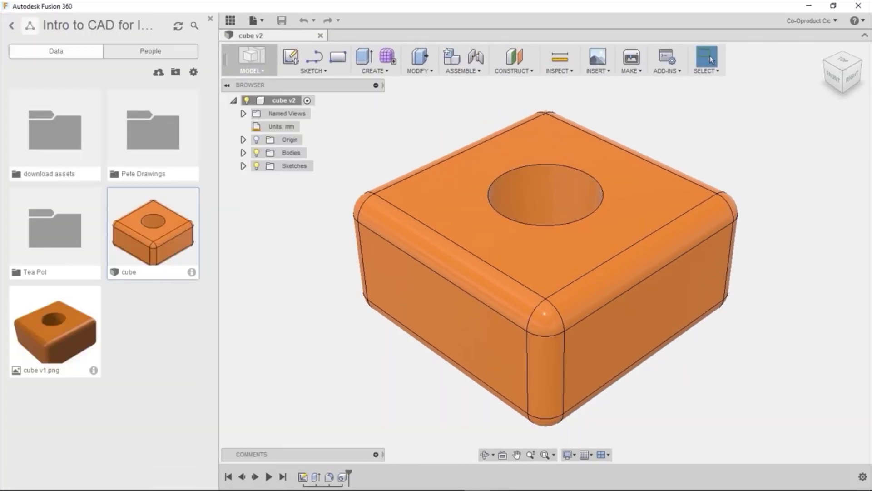
{"action": "left_click", "coordinate": [191, 271]}
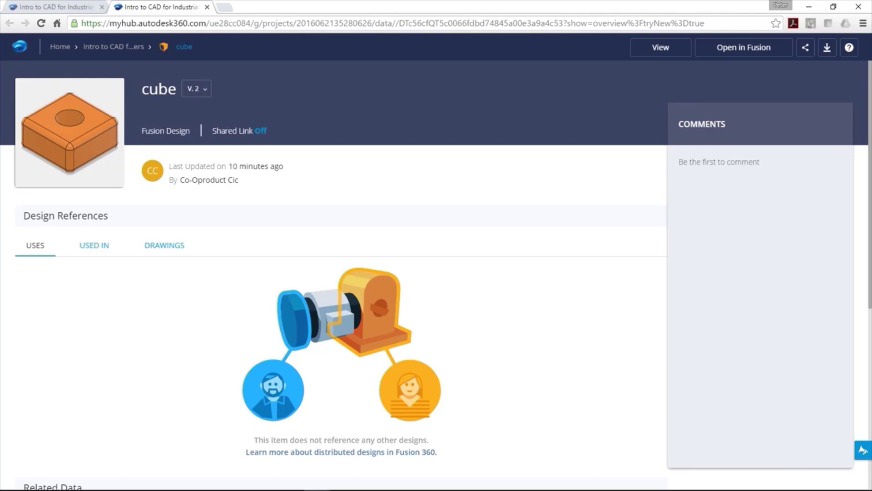
Review the cube's Used In and Drawings references, which list no drawings
{"action": "left_click", "coordinate": [94, 245]}
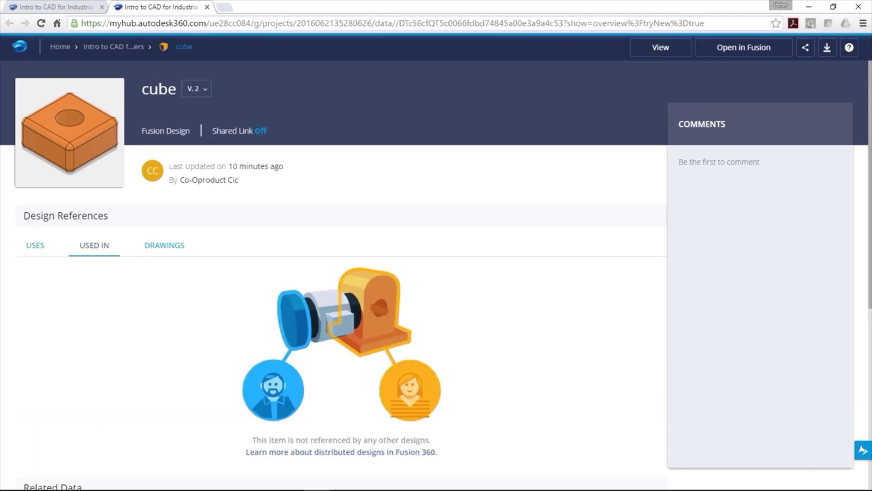
{"action": "left_click", "coordinate": [164, 246]}
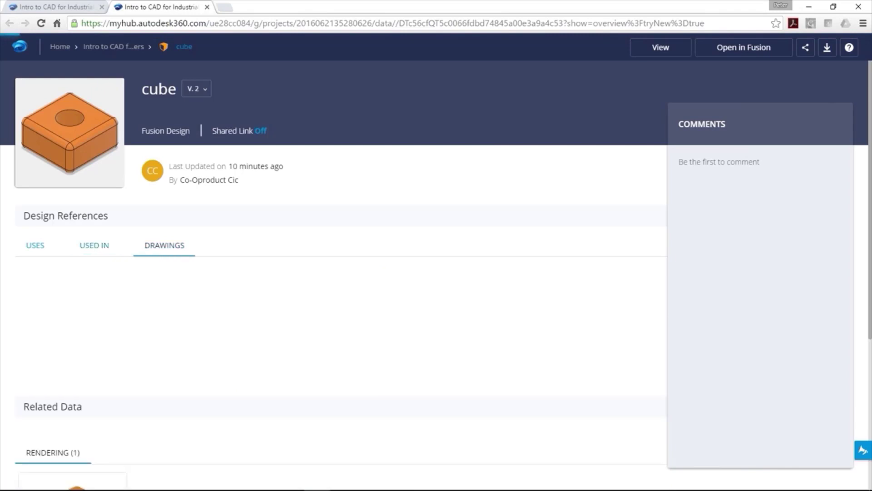
{"action": "scroll", "scroll_direction": "down", "scroll_amount": 3}
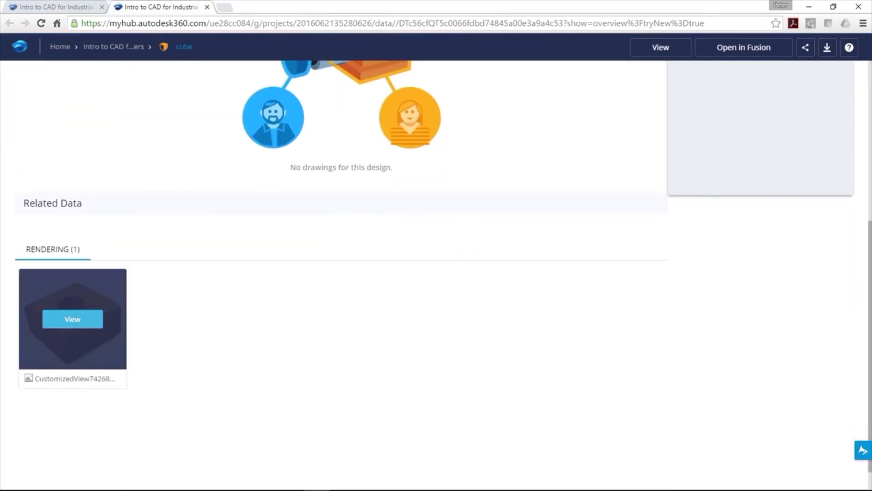
Preview the cube's rendering image and close it, returning to KeyCreator's model windows
{"action": "left_click", "coordinate": [72, 319]}
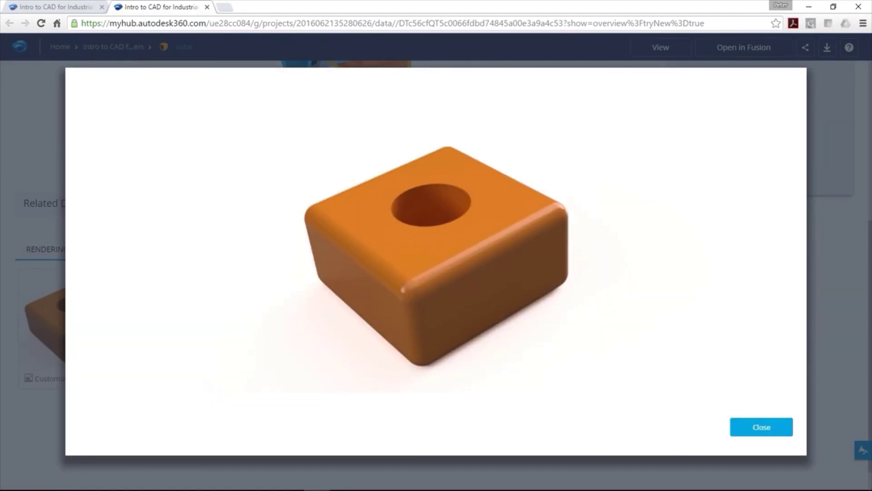
{"action": "left_click", "coordinate": [761, 427]}
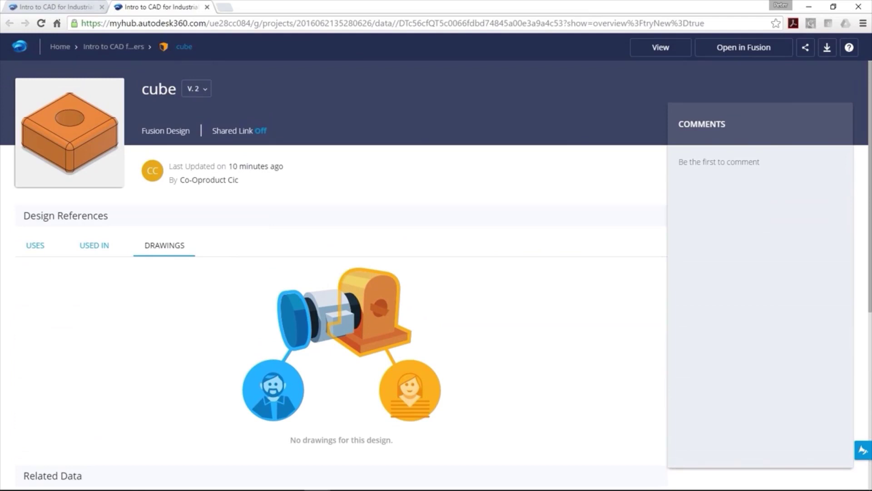
{"action": "left_click", "coordinate": [196, 88]}
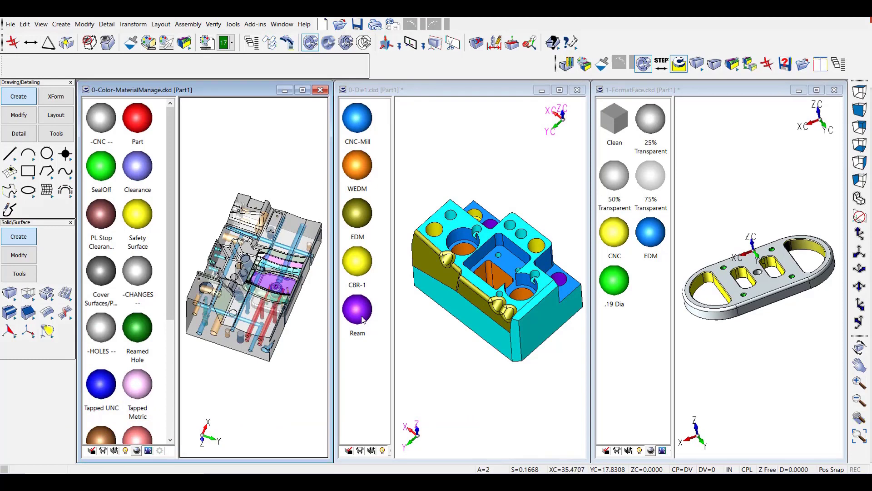
{"action": "mouse_move", "coordinate": [638, 322]}
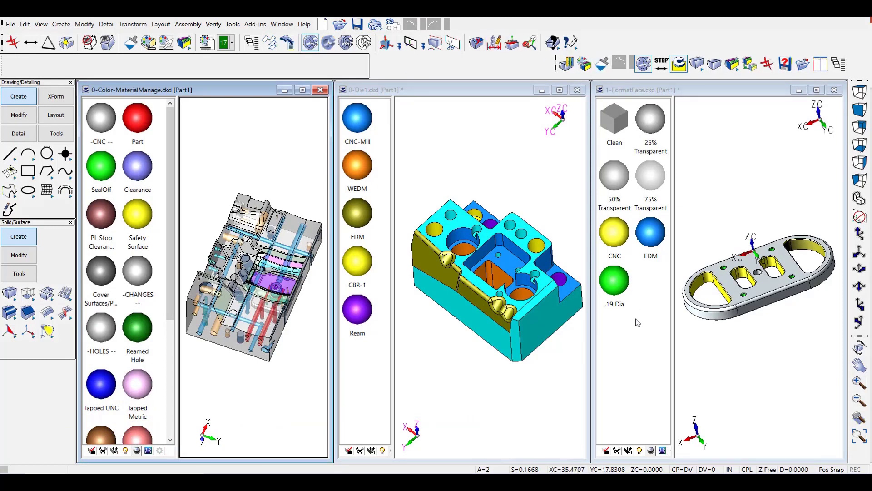
{"action": "mouse_move", "coordinate": [462, 145]}
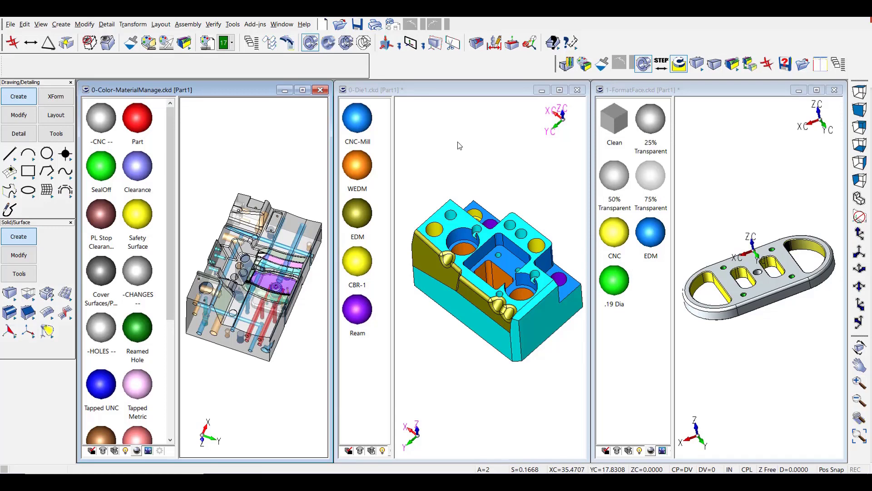
{"action": "mouse_move", "coordinate": [371, 140]}
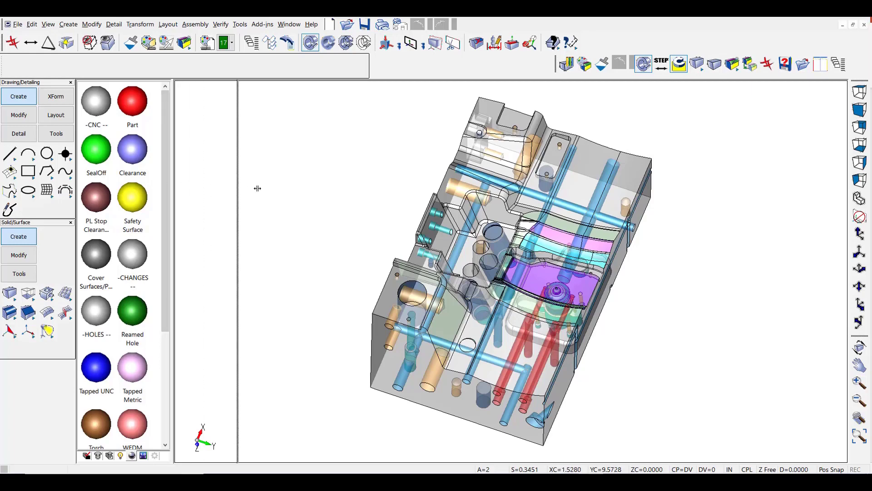
{"action": "left_click_drag", "start_coordinate": [256, 188], "coordinate": [312, 196]}
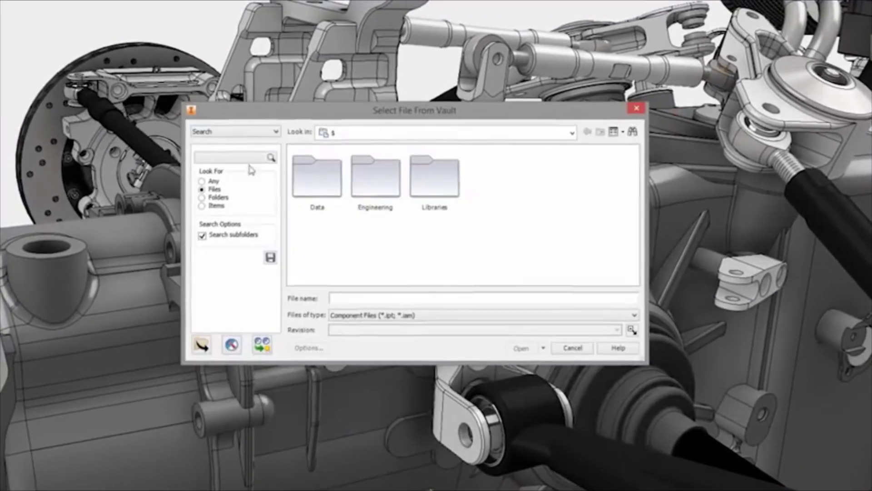
Start a vault property search on the Description field
{"action": "left_click", "coordinate": [234, 159]}
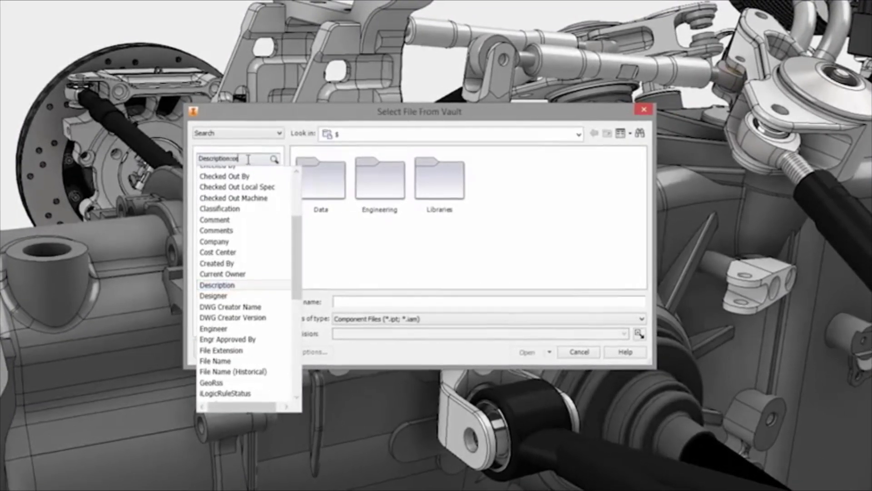